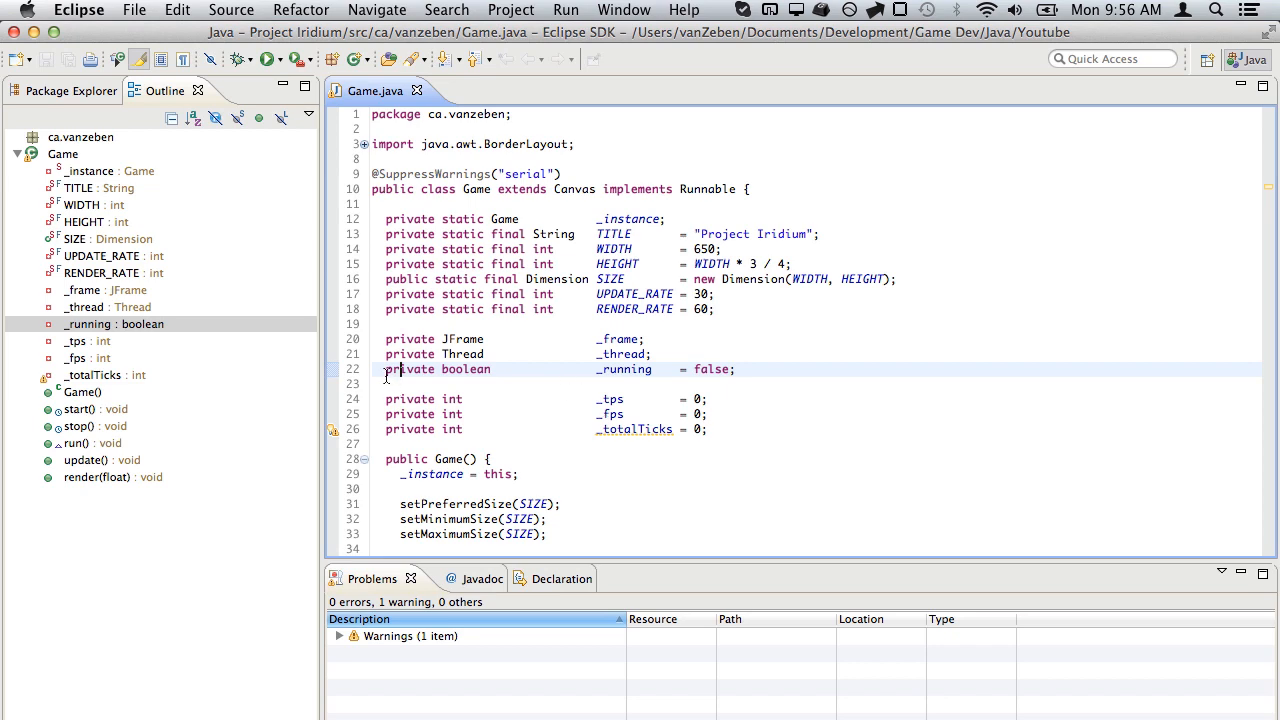
Check the installed Eclipse version information and dismiss it.
{"action": "left_click", "coordinate": [100, 256]}
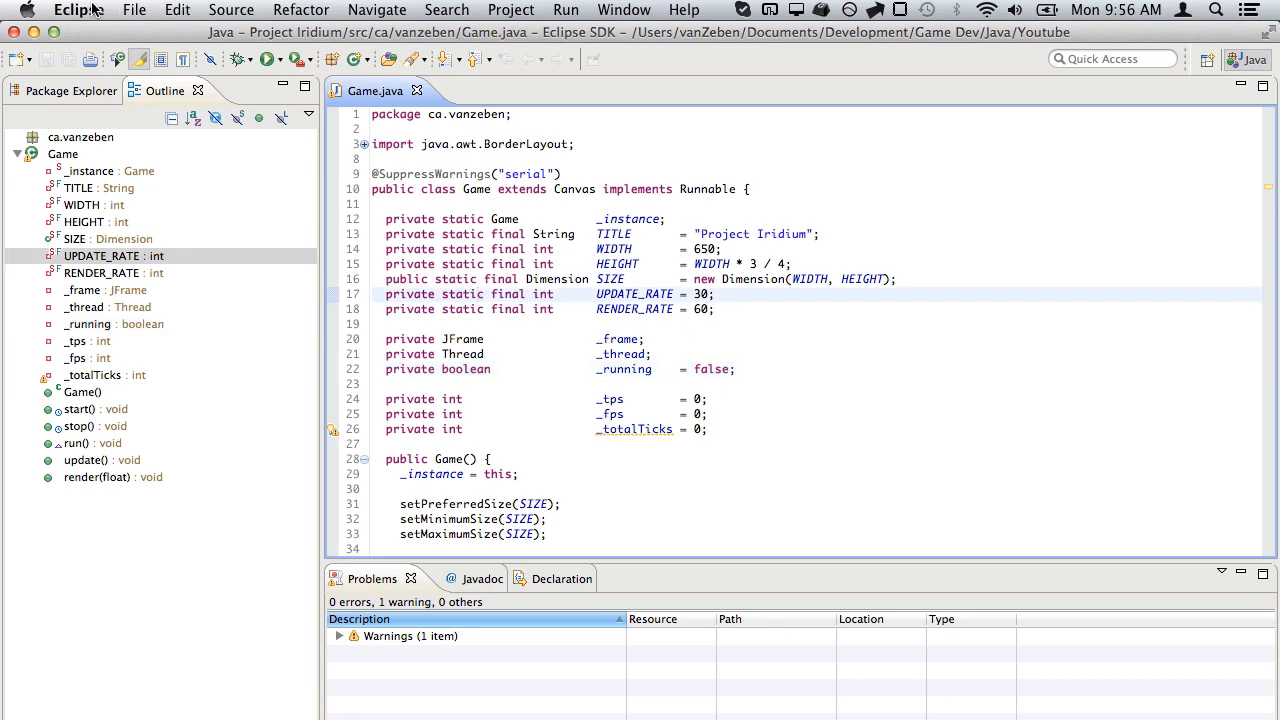
{"action": "left_click", "coordinate": [78, 10]}
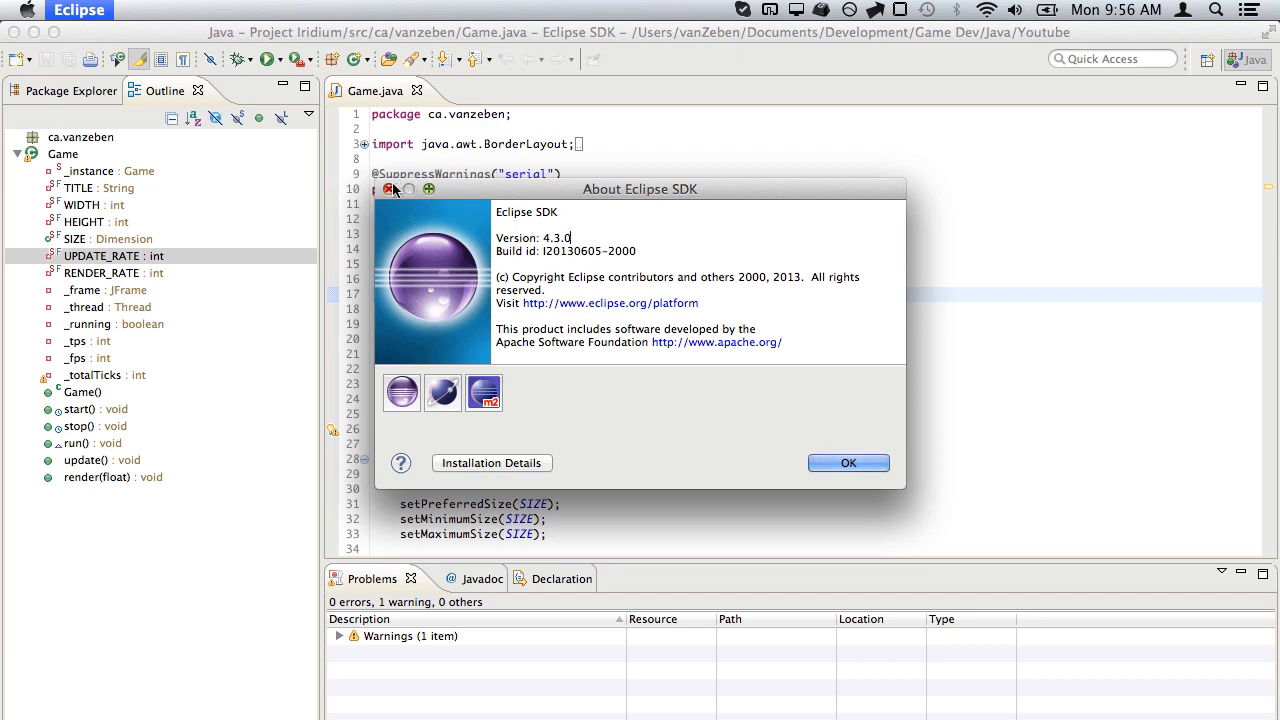
{"action": "left_click", "coordinate": [848, 462]}
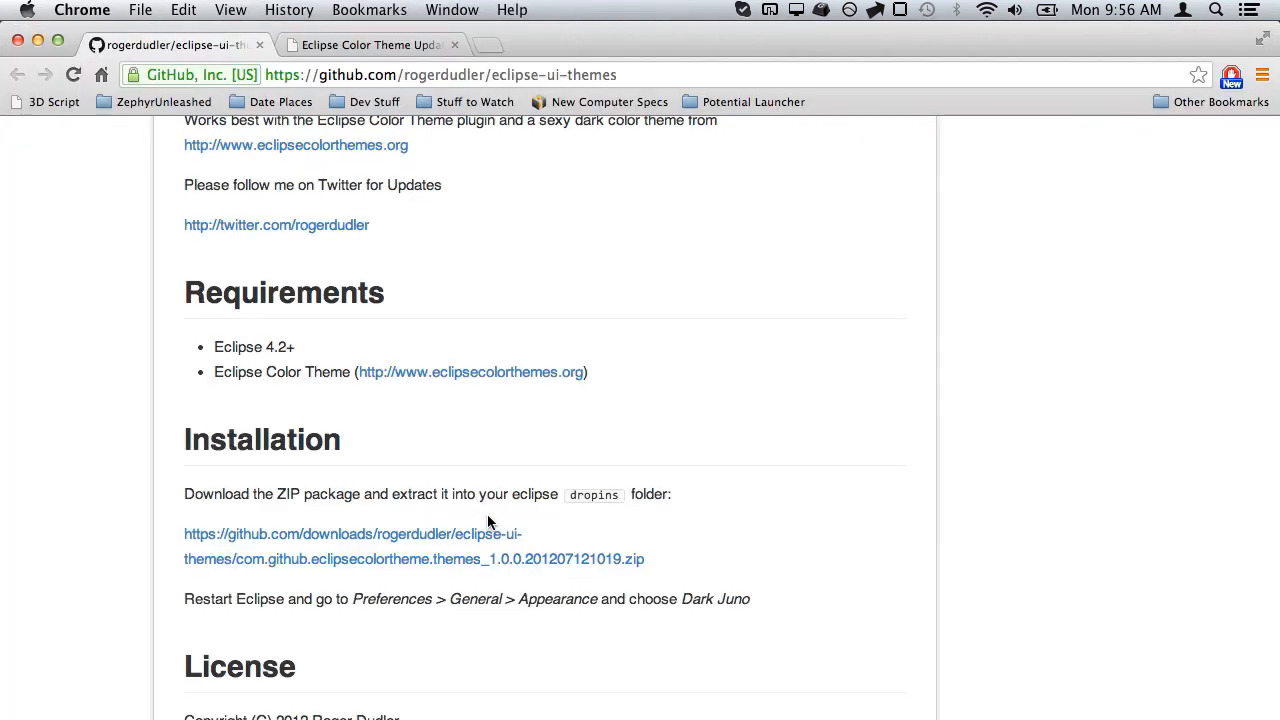
{"action": "mouse_move", "coordinate": [408, 544]}
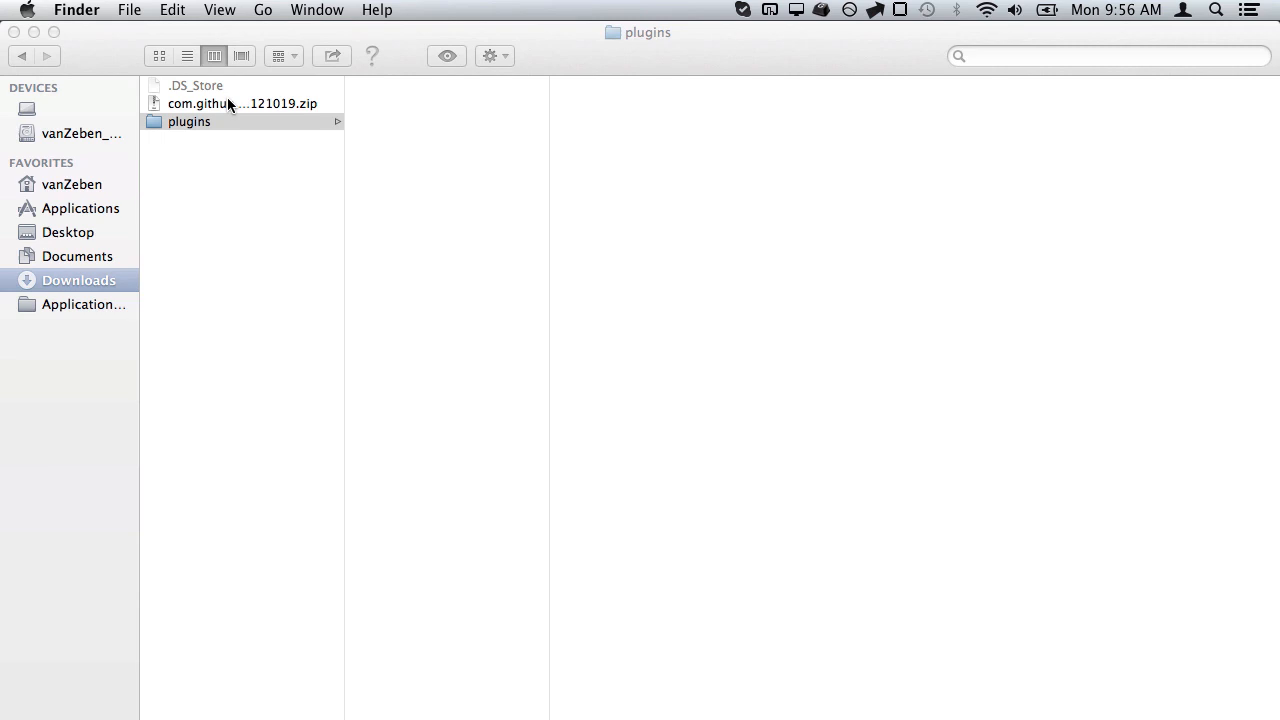
Select the downloaded theme jar and open Eclipse Kepler's dropins folder in a second Finder window.
{"action": "left_click", "coordinate": [188, 122]}
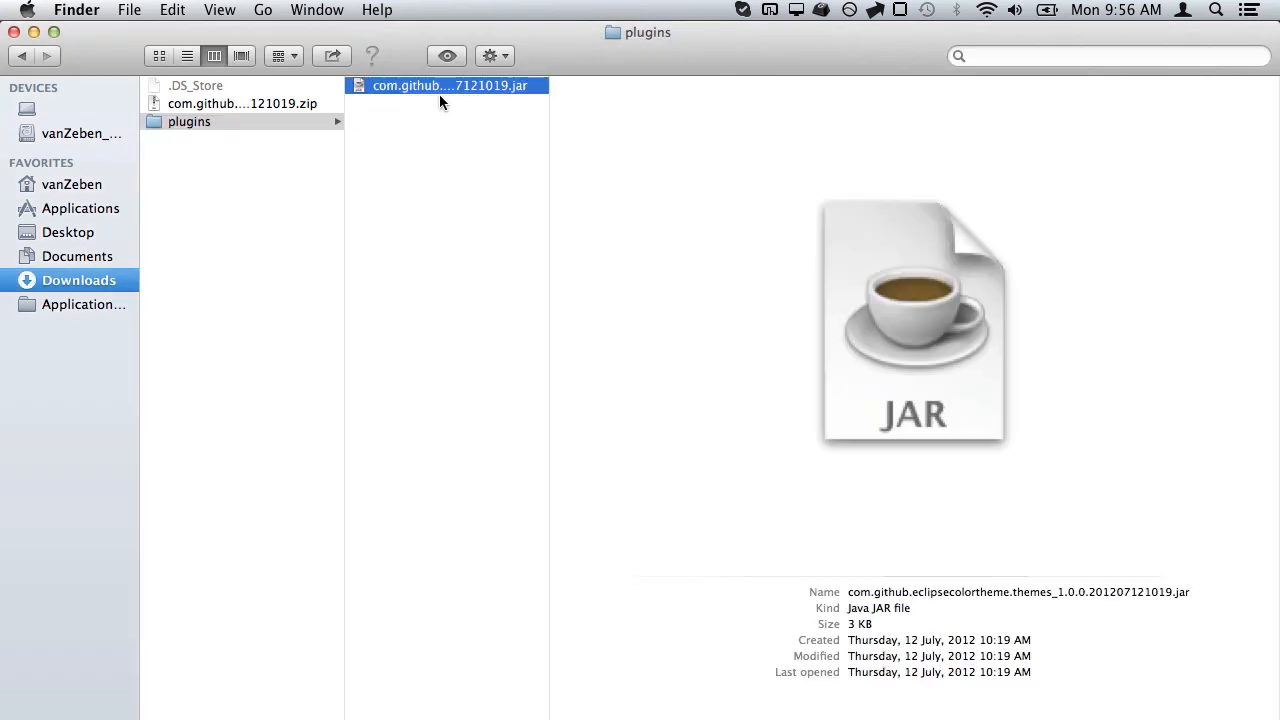
{"action": "mouse_move", "coordinate": [404, 636]}
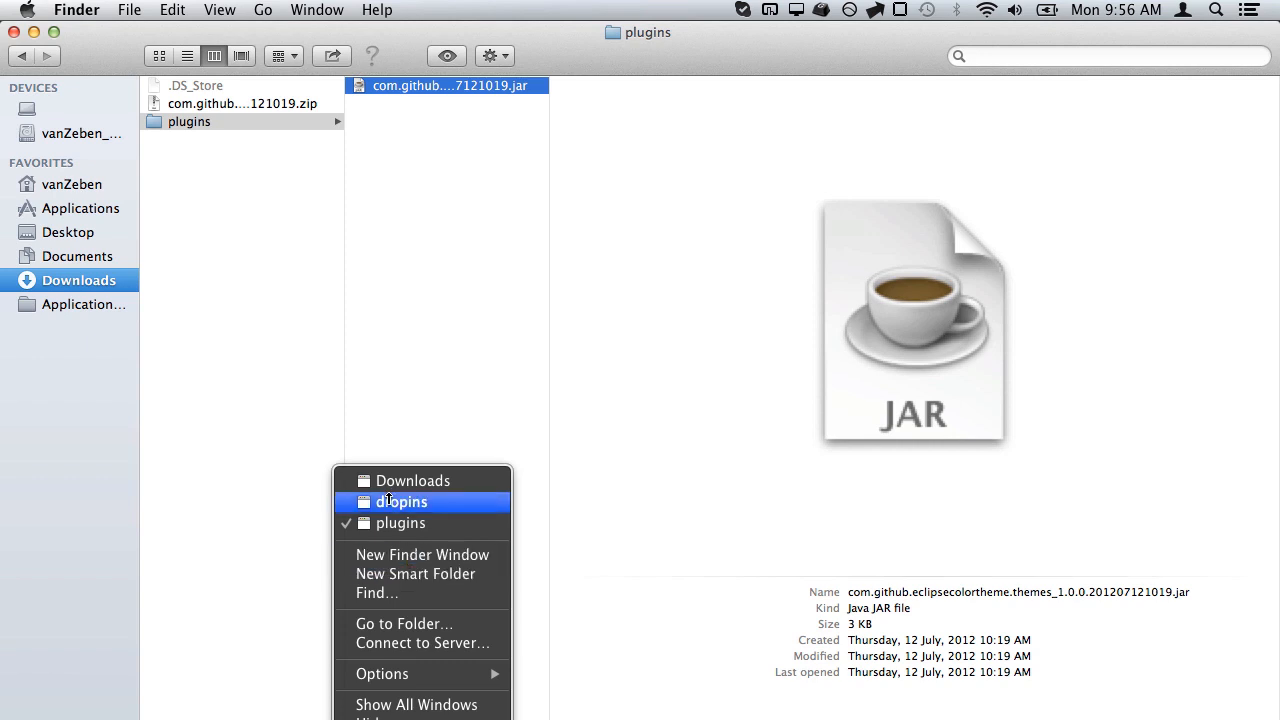
{"action": "left_click", "coordinate": [404, 500]}
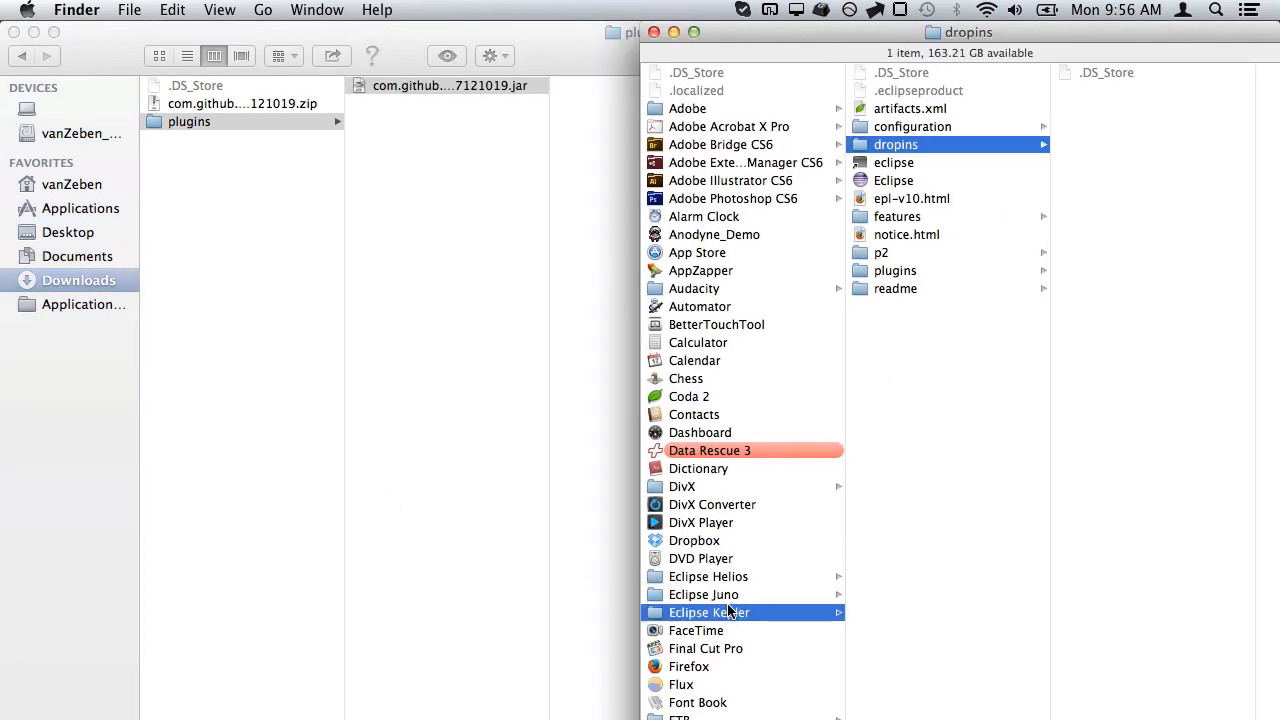
{"action": "left_click", "coordinate": [710, 612]}
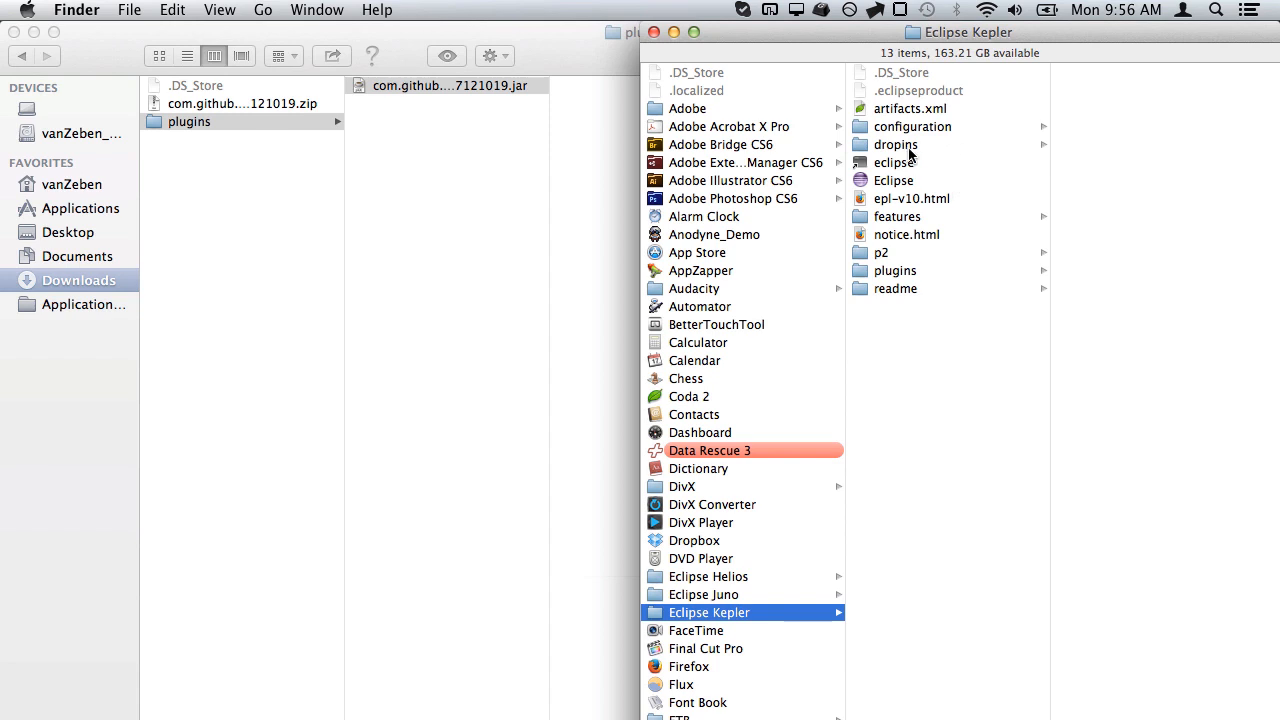
{"action": "left_click", "coordinate": [896, 144]}
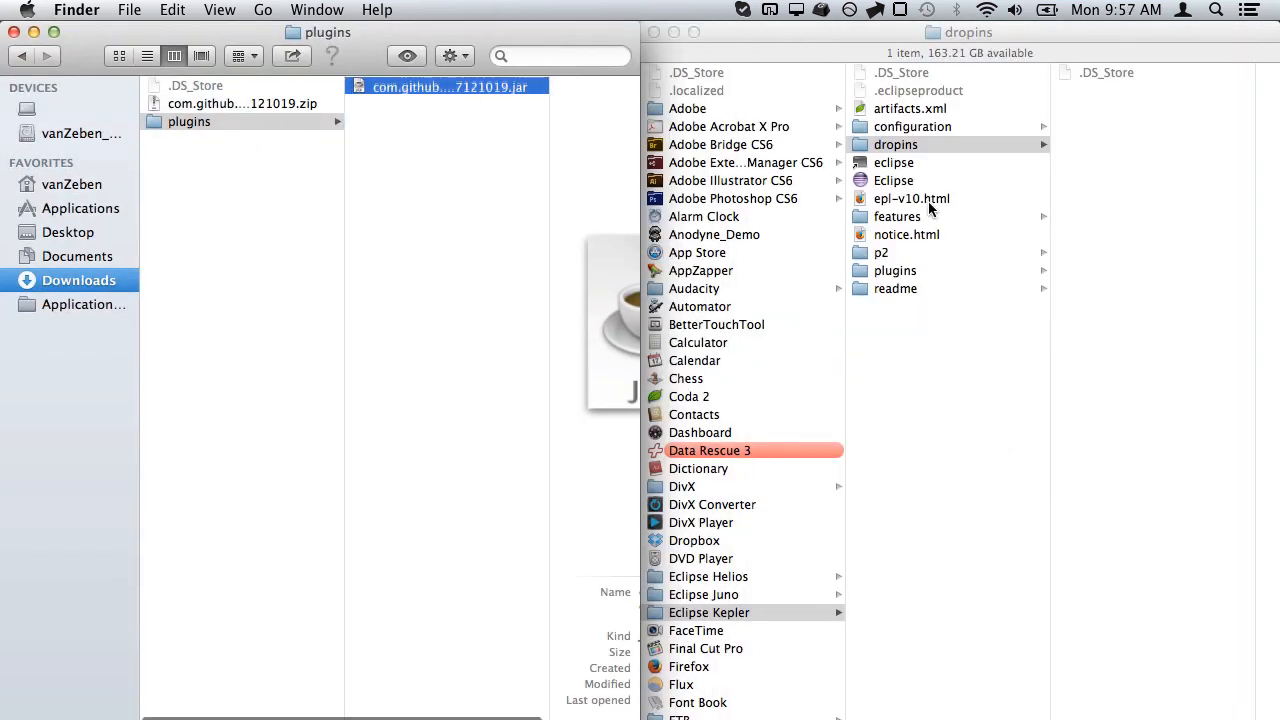
{"action": "left_click", "coordinate": [972, 90]}
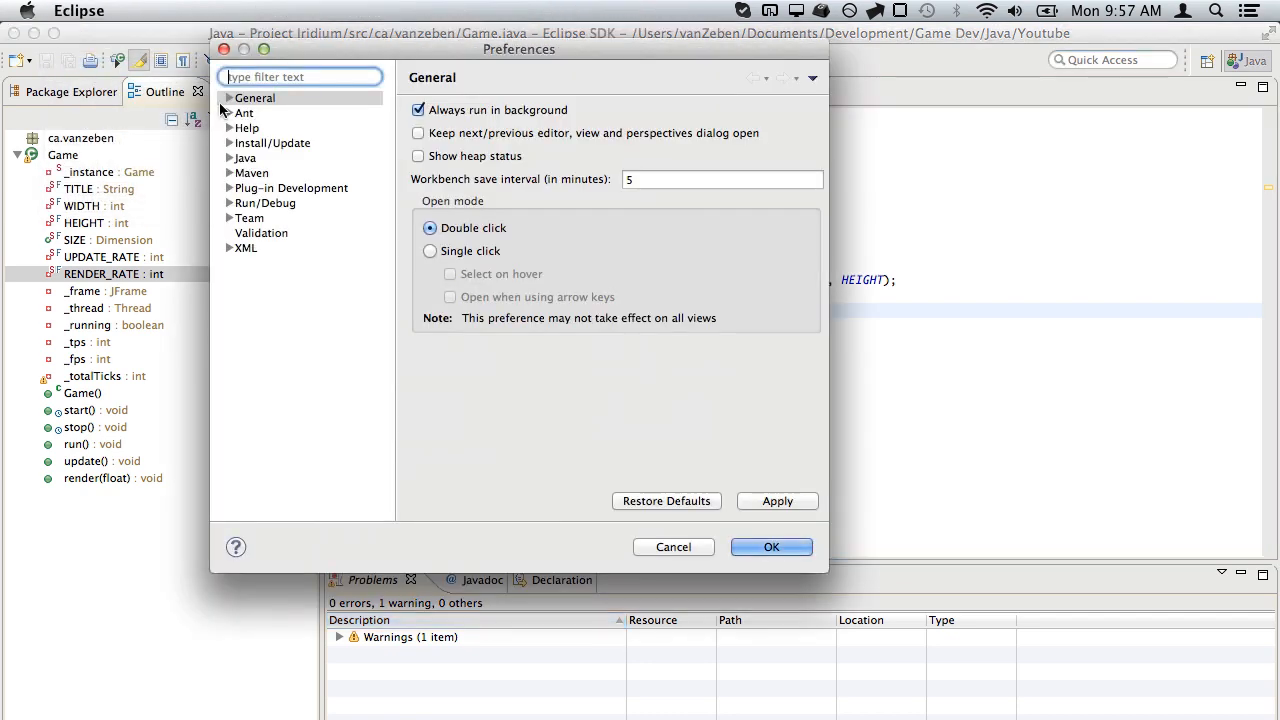
Choose Dark Juno as the theme in Appearance preferences, apply it and confirm.
{"action": "left_click", "coordinate": [228, 96]}
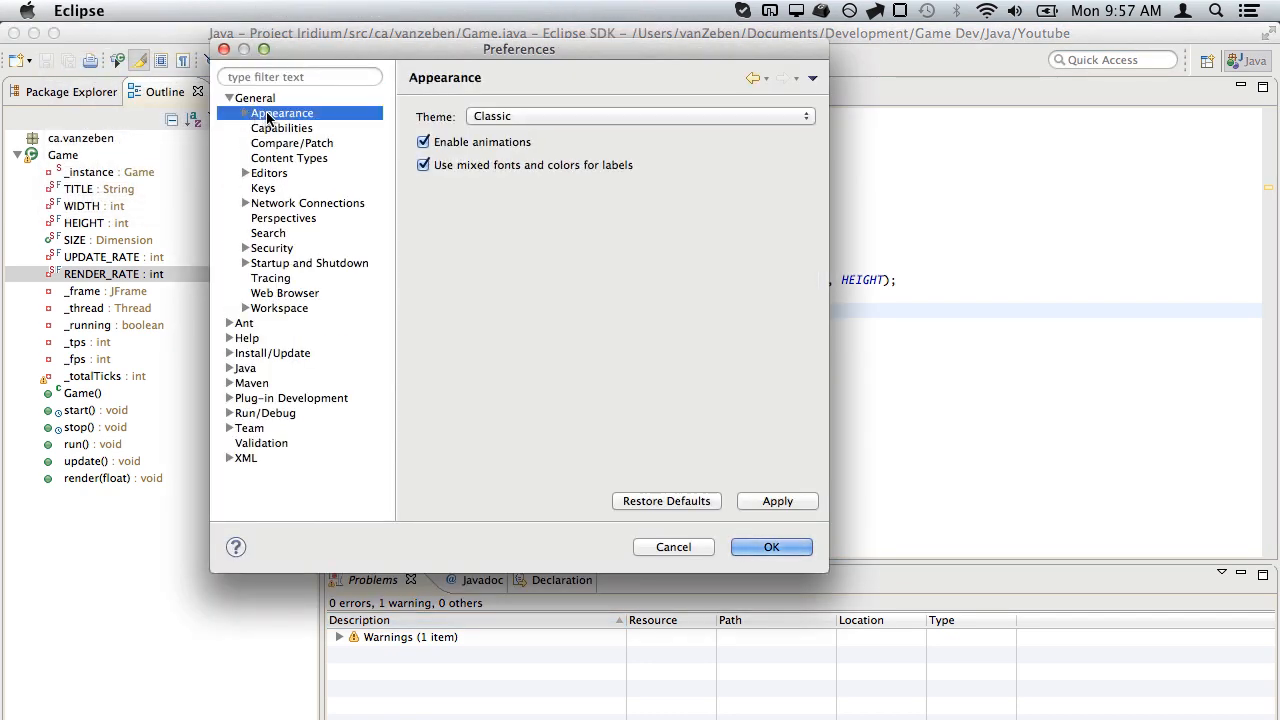
{"action": "mouse_move", "coordinate": [496, 104]}
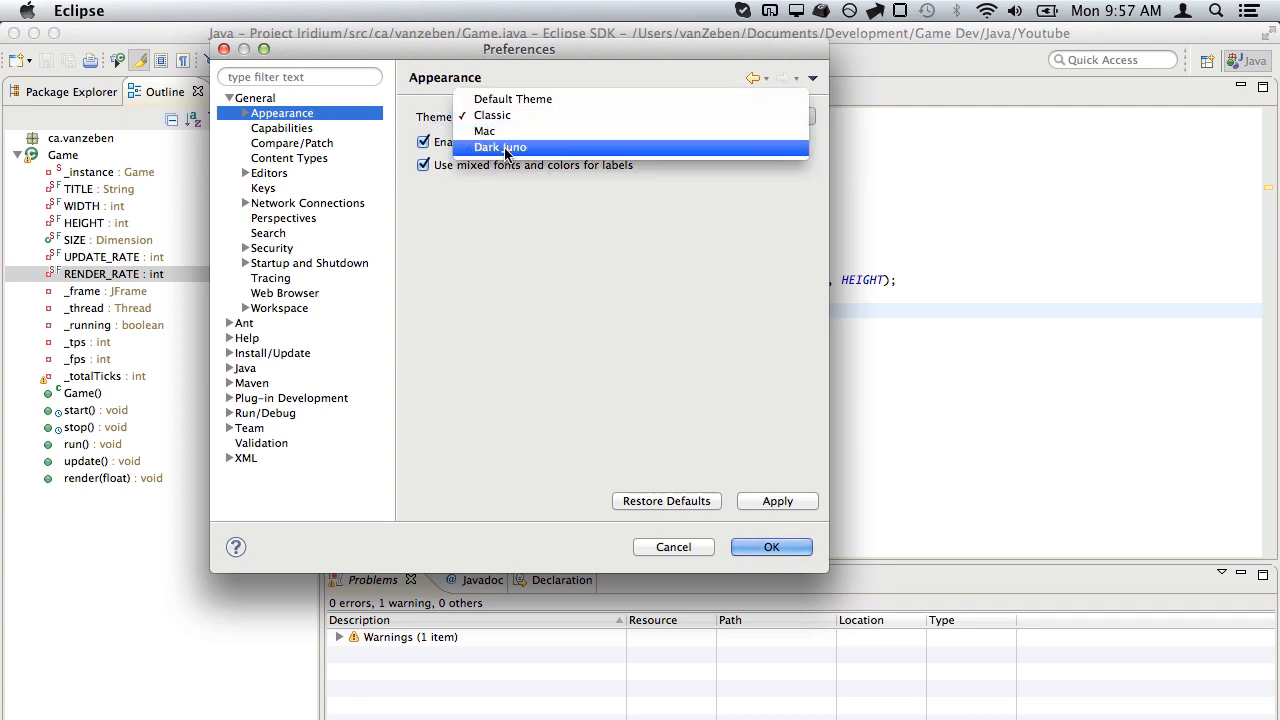
{"action": "left_click", "coordinate": [500, 148]}
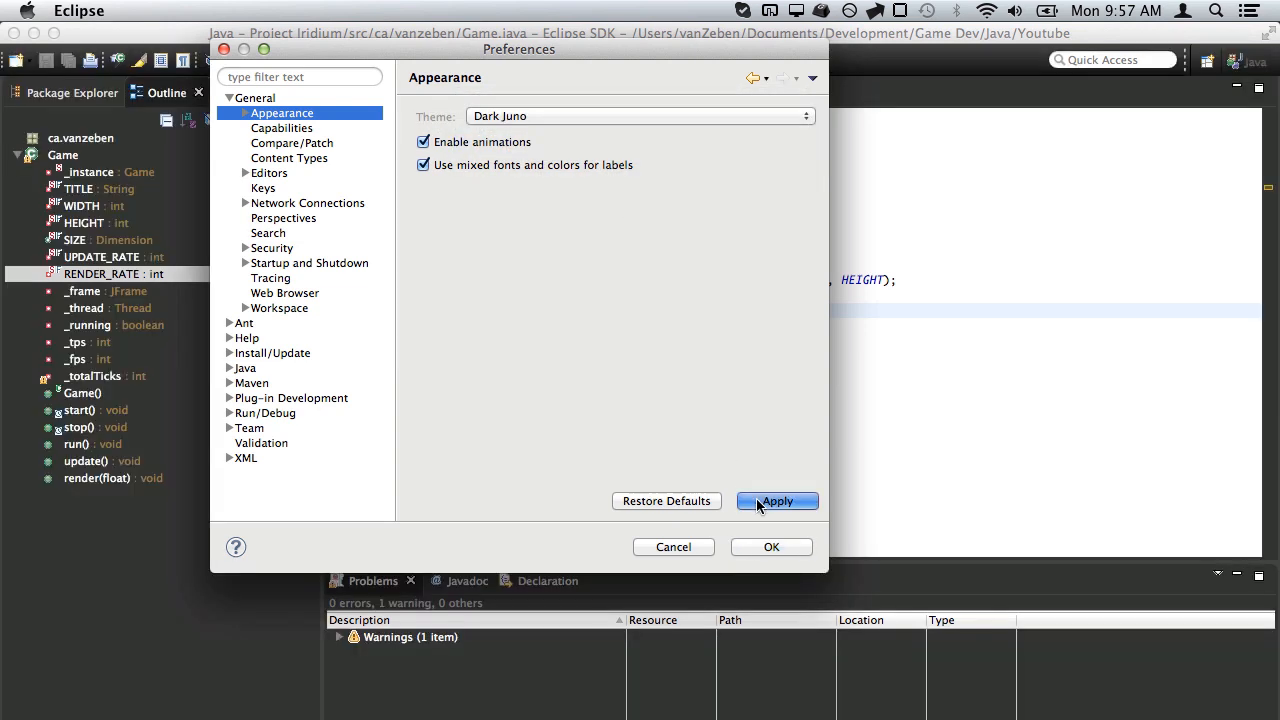
{"action": "left_click", "coordinate": [776, 500]}
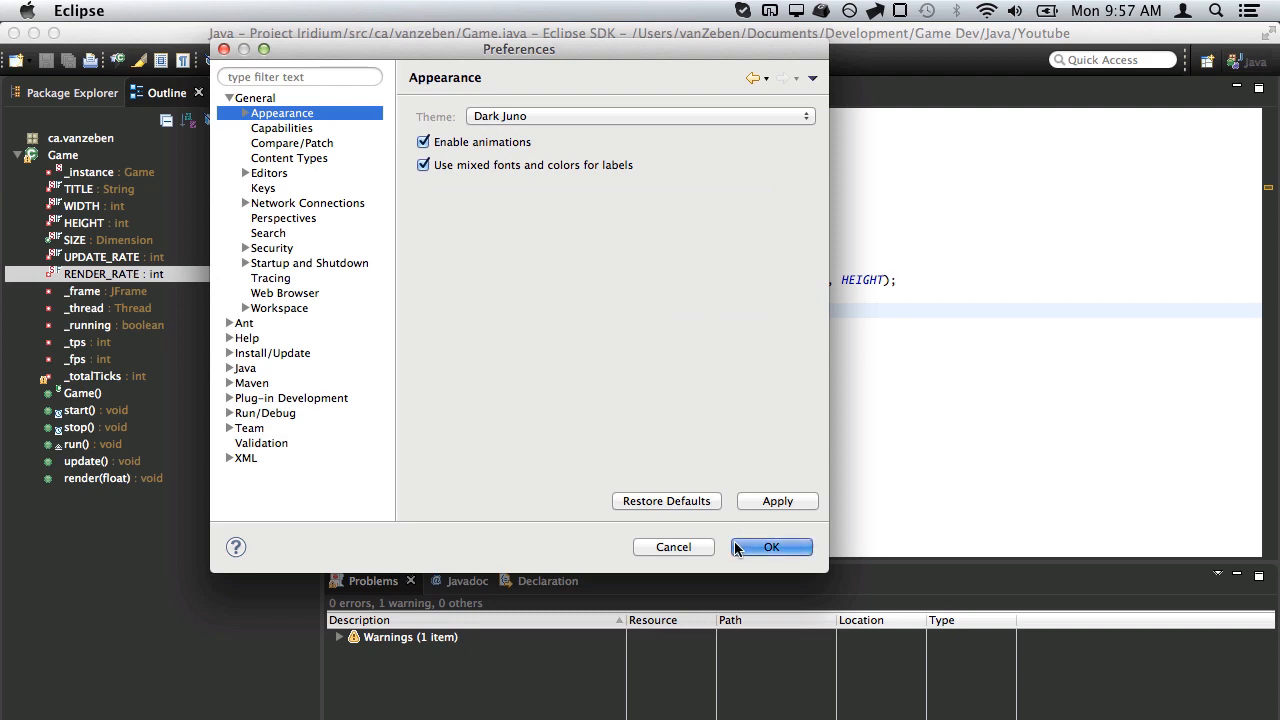
{"action": "left_click", "coordinate": [772, 548]}
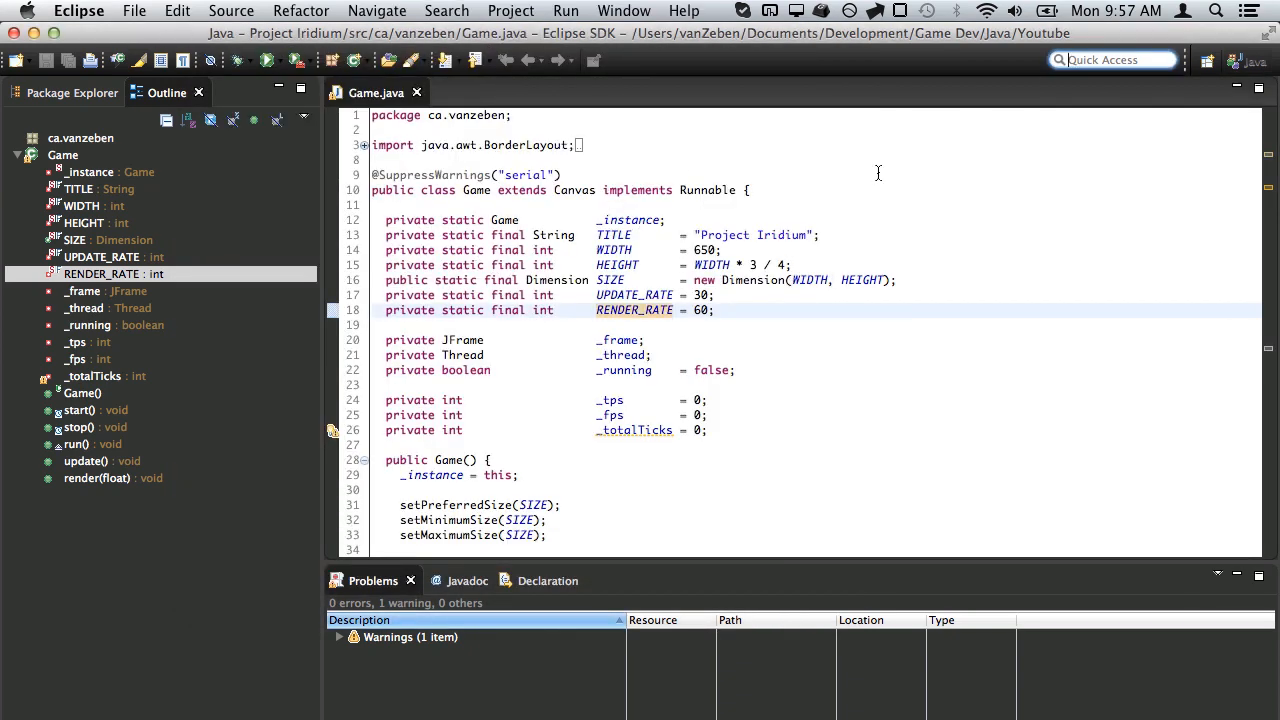
{"action": "left_click", "coordinate": [98, 188]}
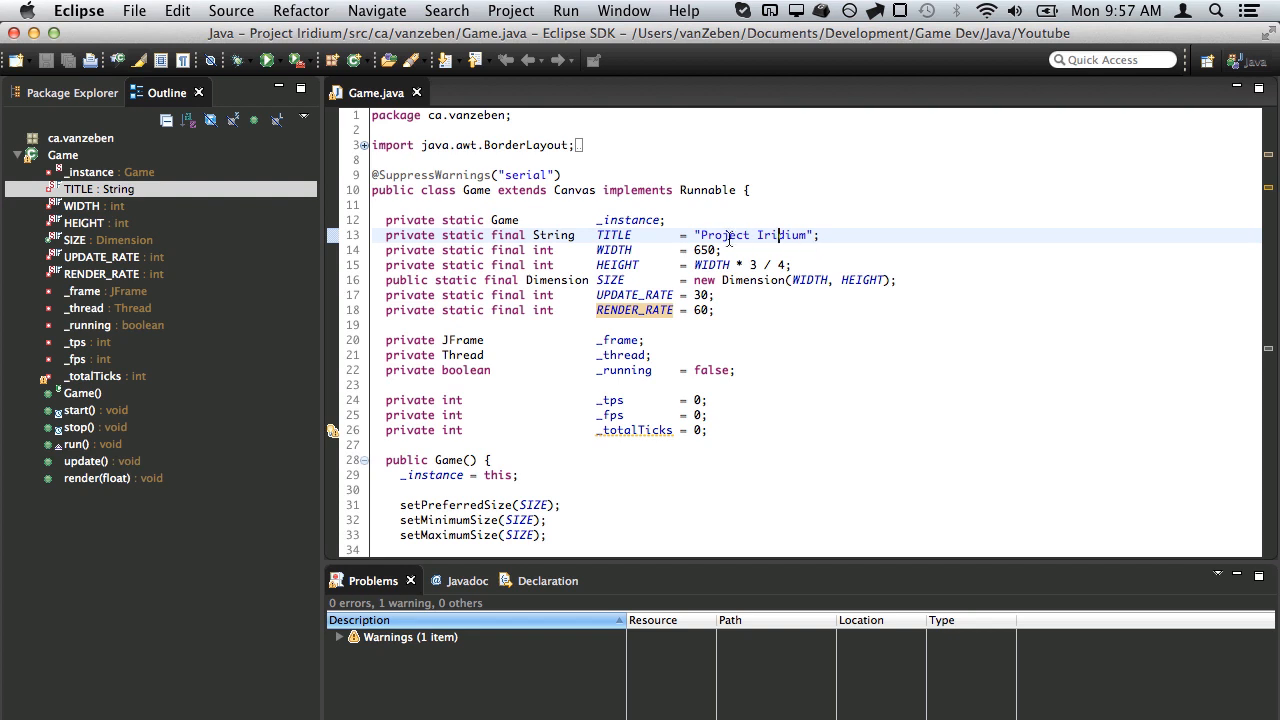
{"action": "left_click", "coordinate": [600, 296]}
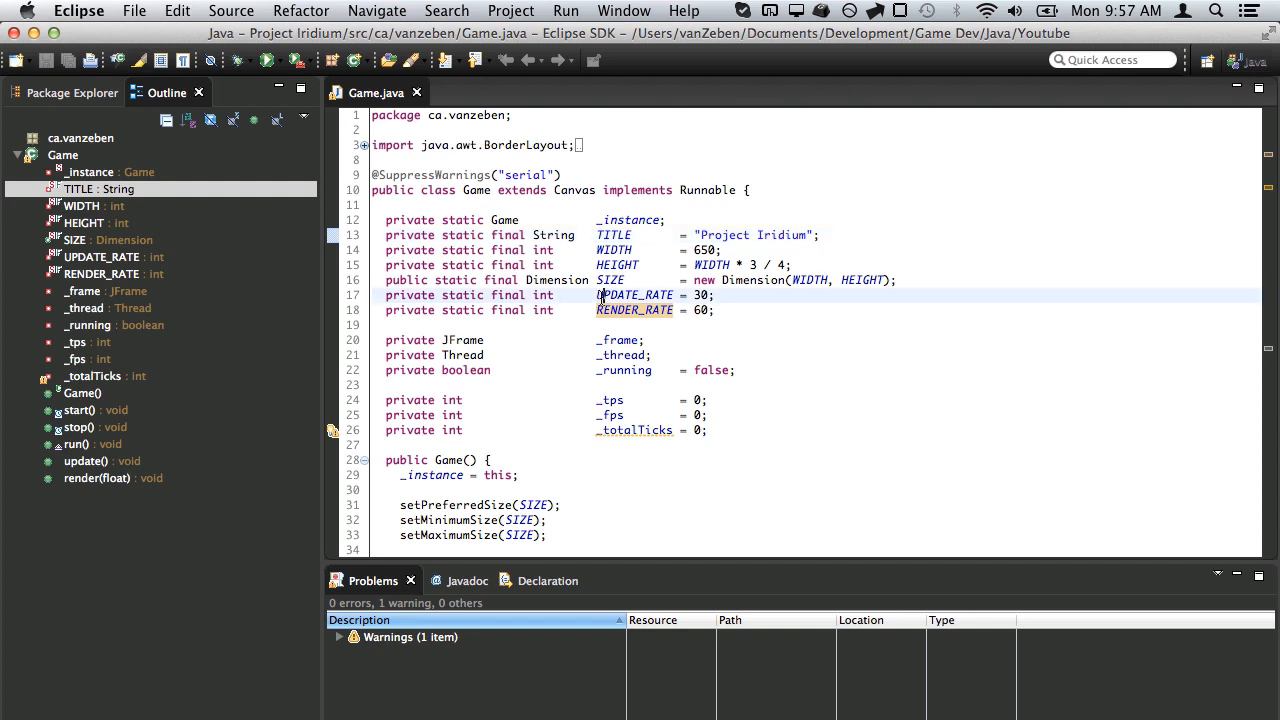
{"action": "left_click", "coordinate": [116, 256]}
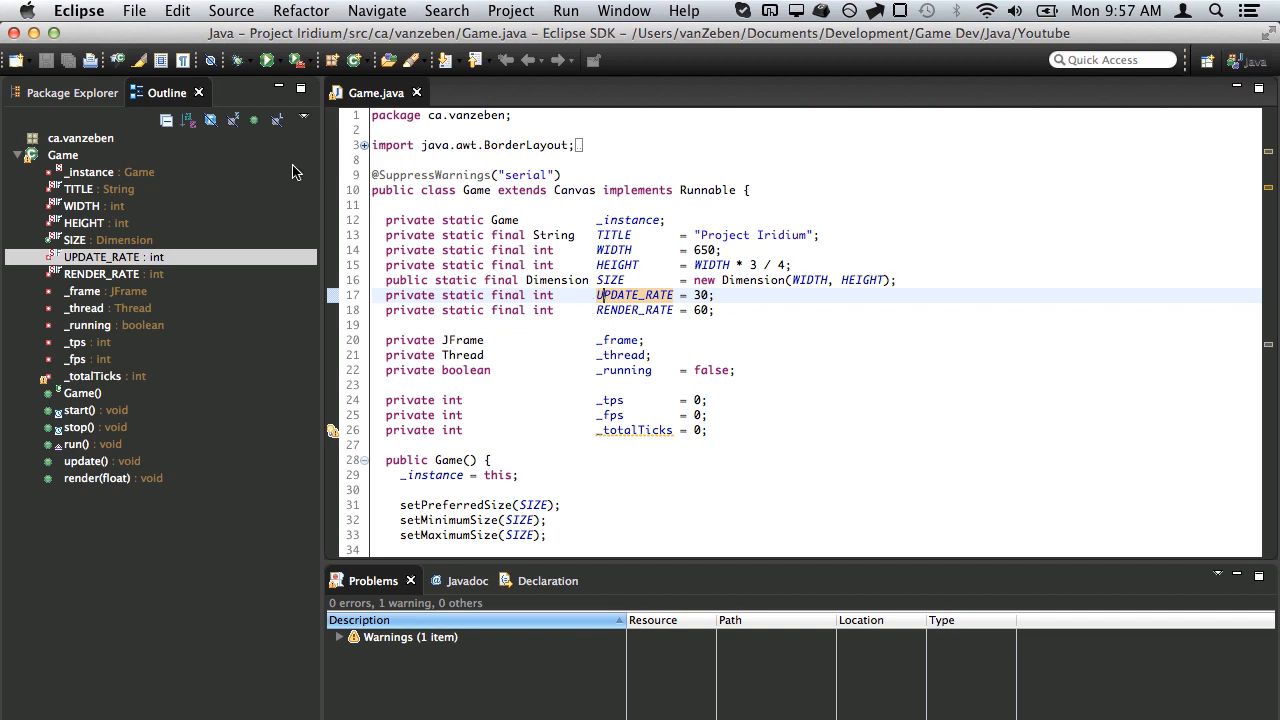
{"action": "left_click", "coordinate": [84, 204]}
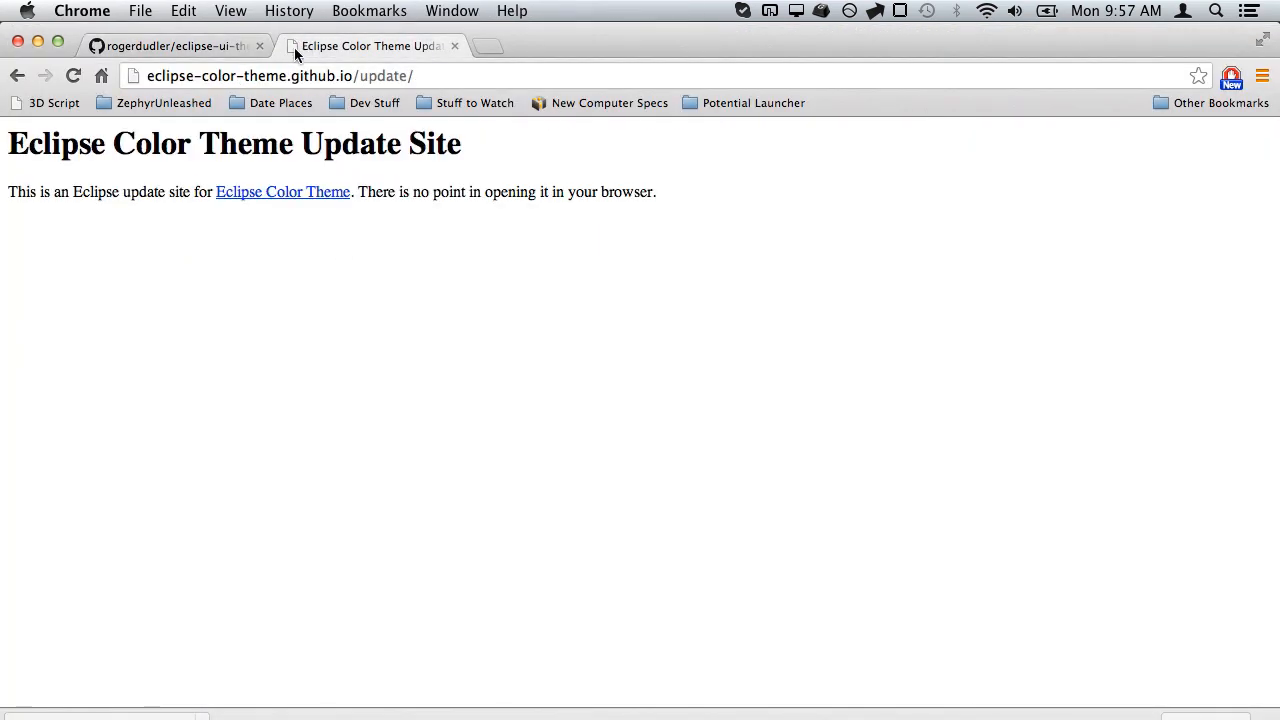
Show the Chrome tab with the Eclipse Color Theme update site URL.
{"action": "left_click", "coordinate": [280, 76]}
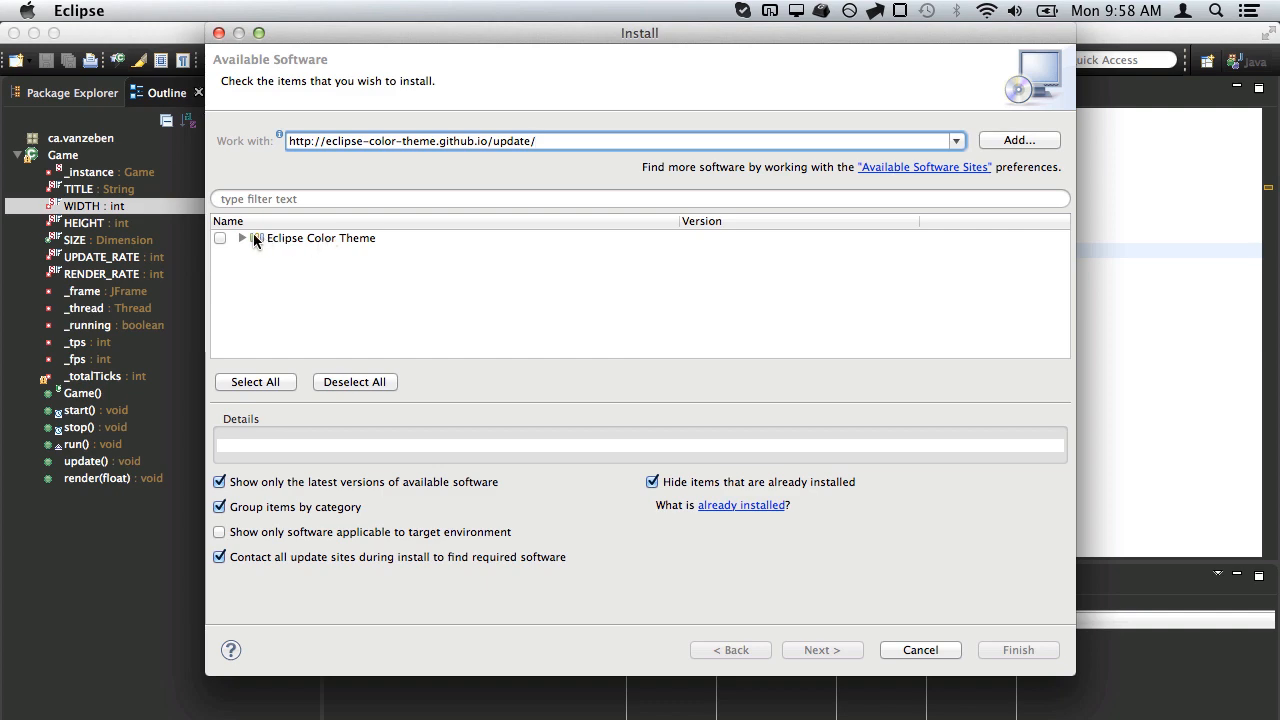
Mark Eclipse Color Theme for installation in the Install dialog.
{"action": "left_click", "coordinate": [220, 238]}
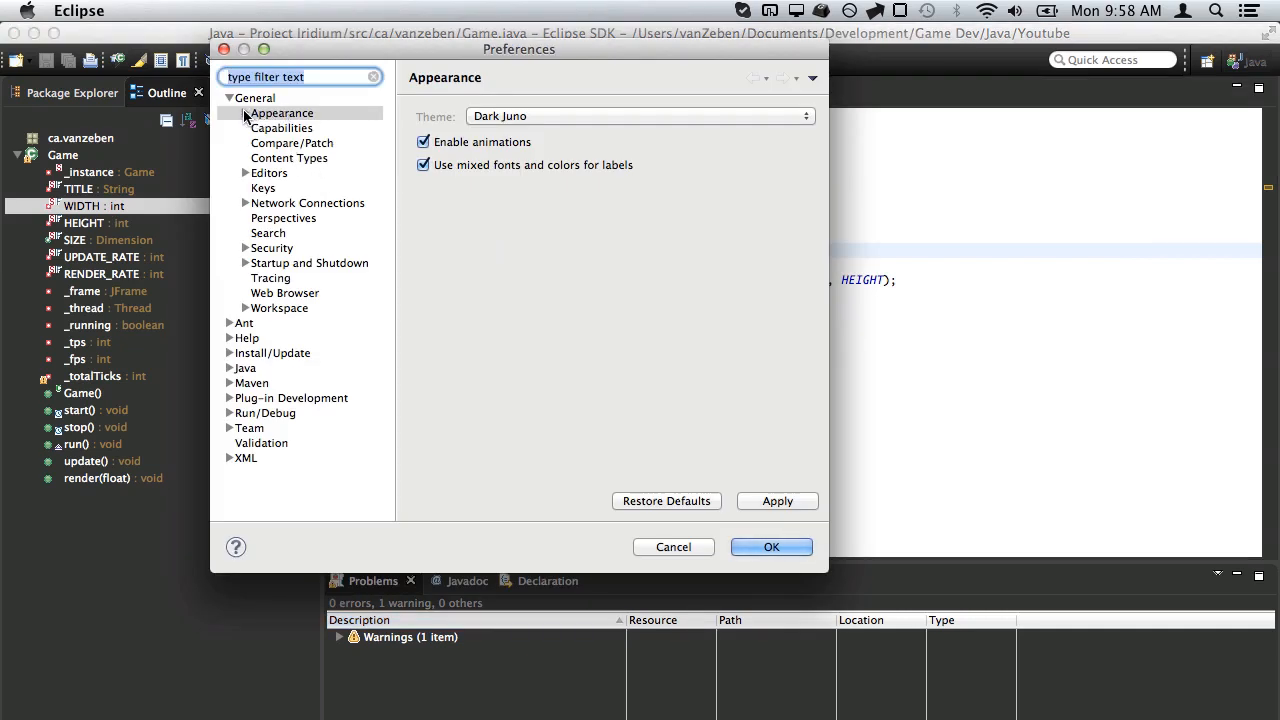
On the Color Theme page preview Notepad++ Like and Retta, then choose Wombat.
{"action": "left_click", "coordinate": [228, 112]}
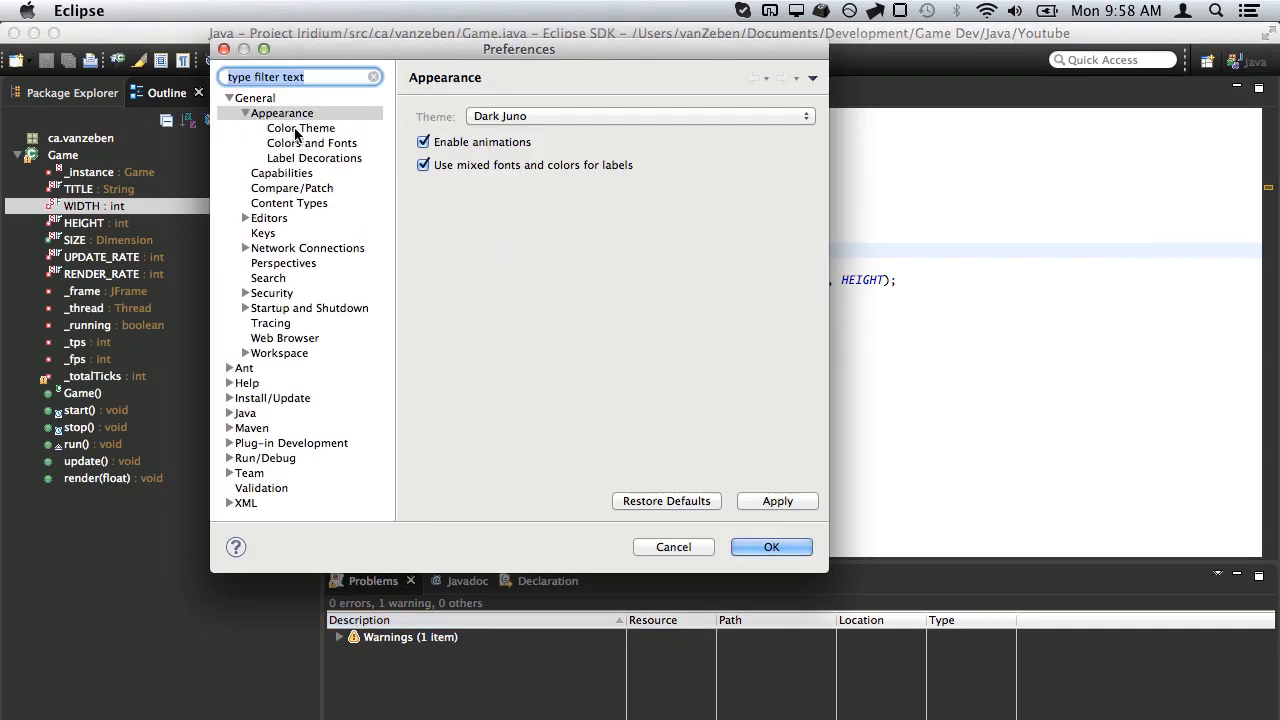
{"action": "left_click", "coordinate": [300, 128]}
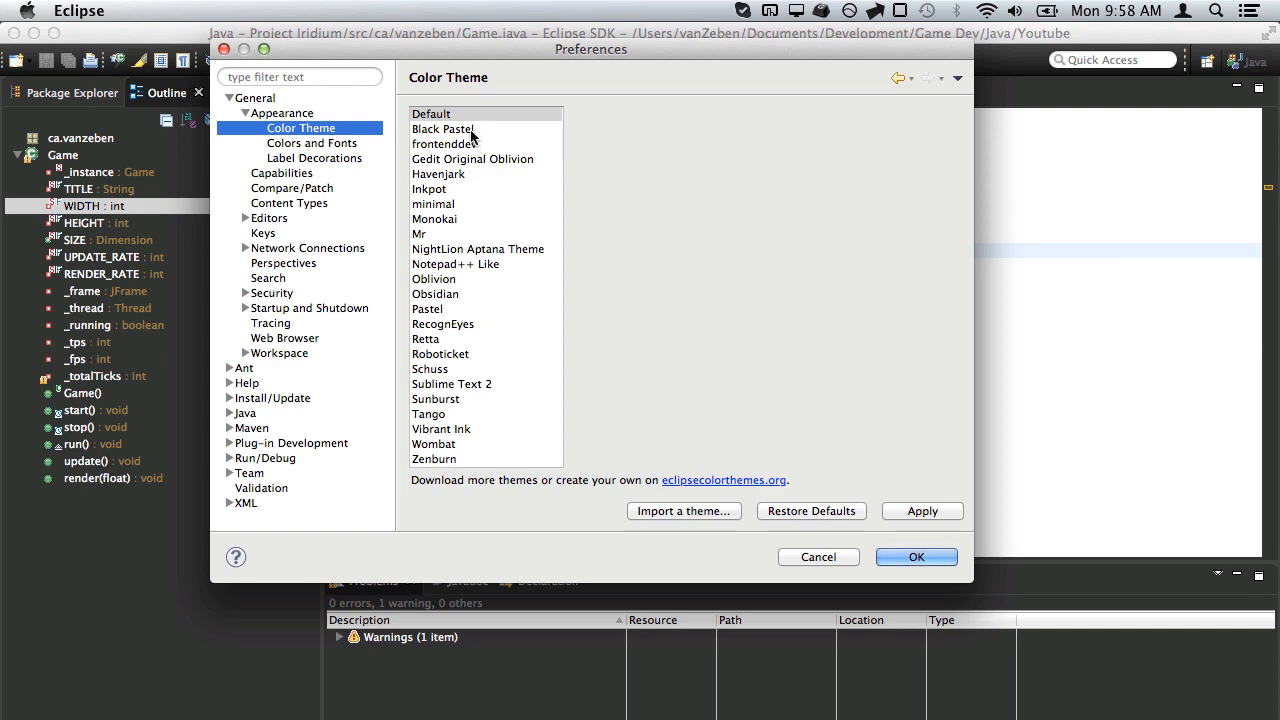
{"action": "left_click", "coordinate": [456, 264]}
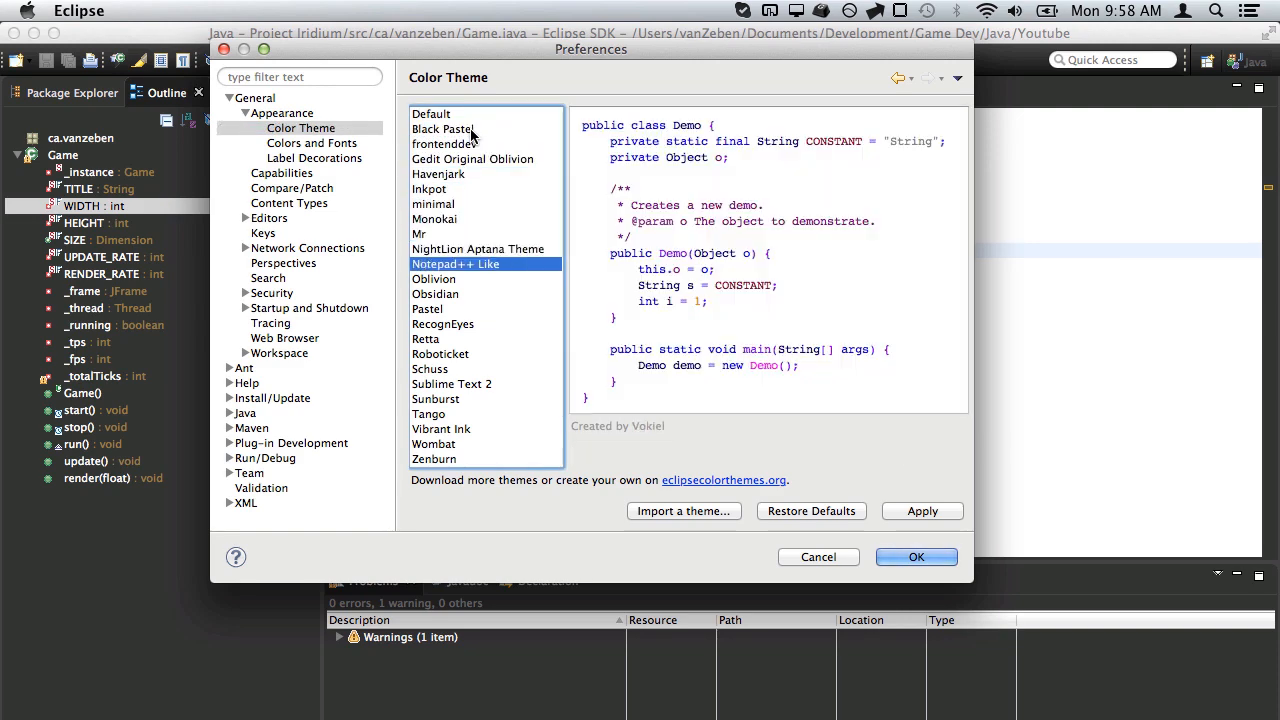
{"action": "left_click", "coordinate": [424, 338]}
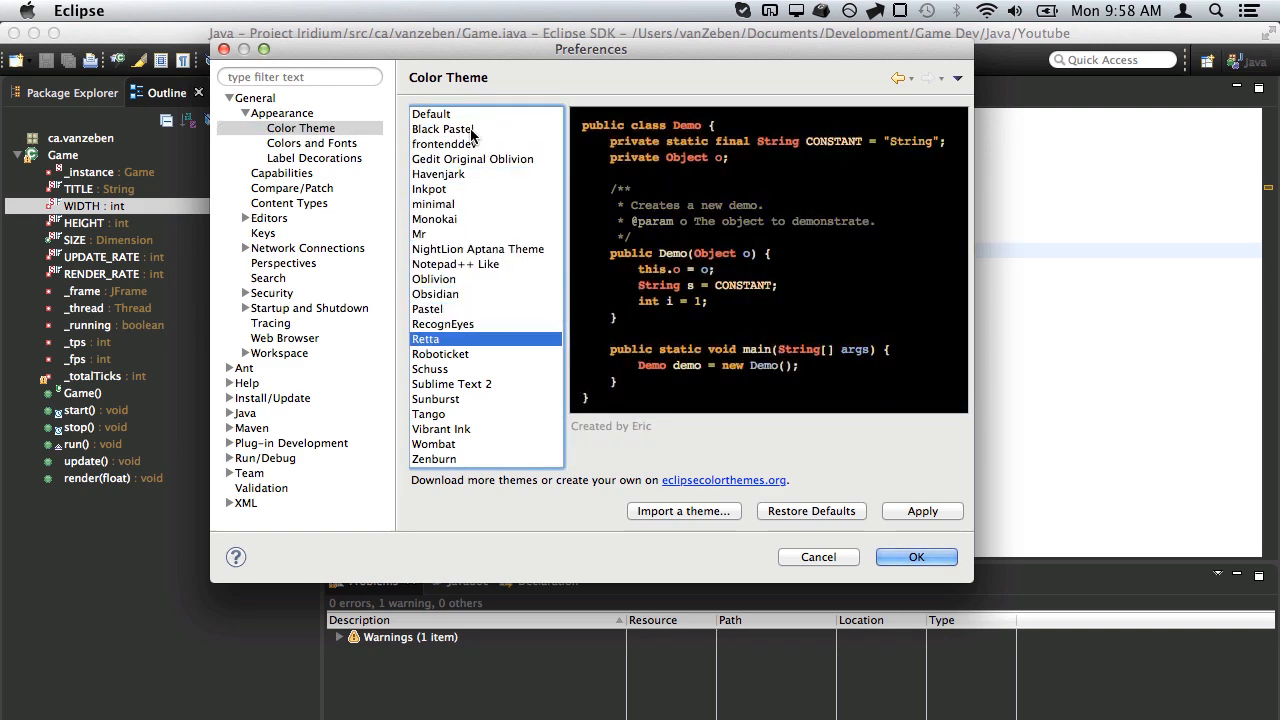
{"action": "mouse_move", "coordinate": [688, 500]}
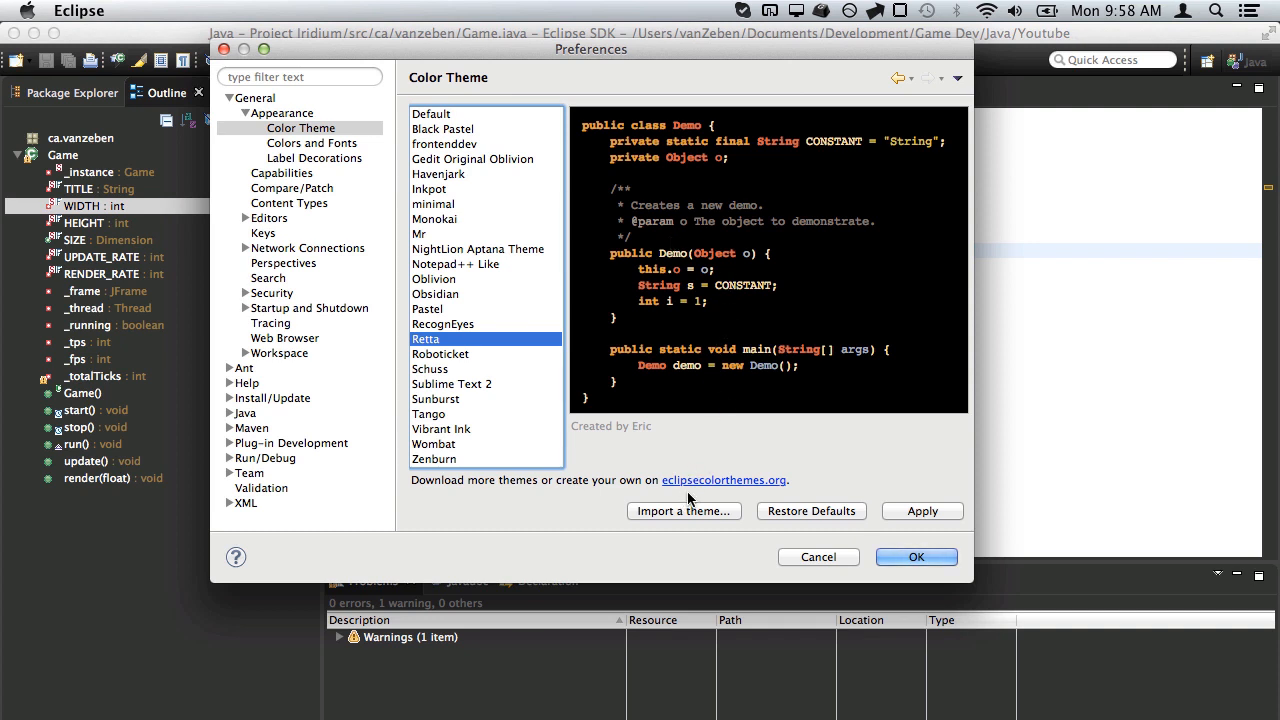
{"action": "mouse_move", "coordinate": [702, 488]}
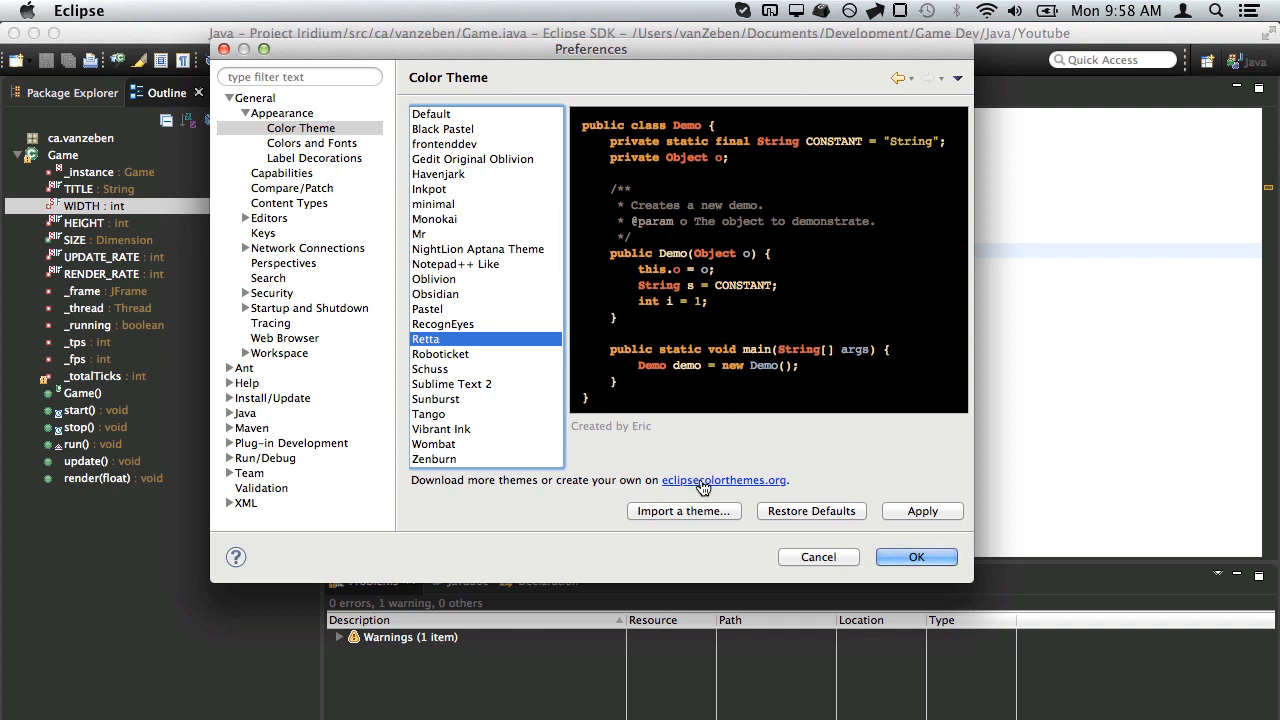
{"action": "mouse_move", "coordinate": [718, 488]}
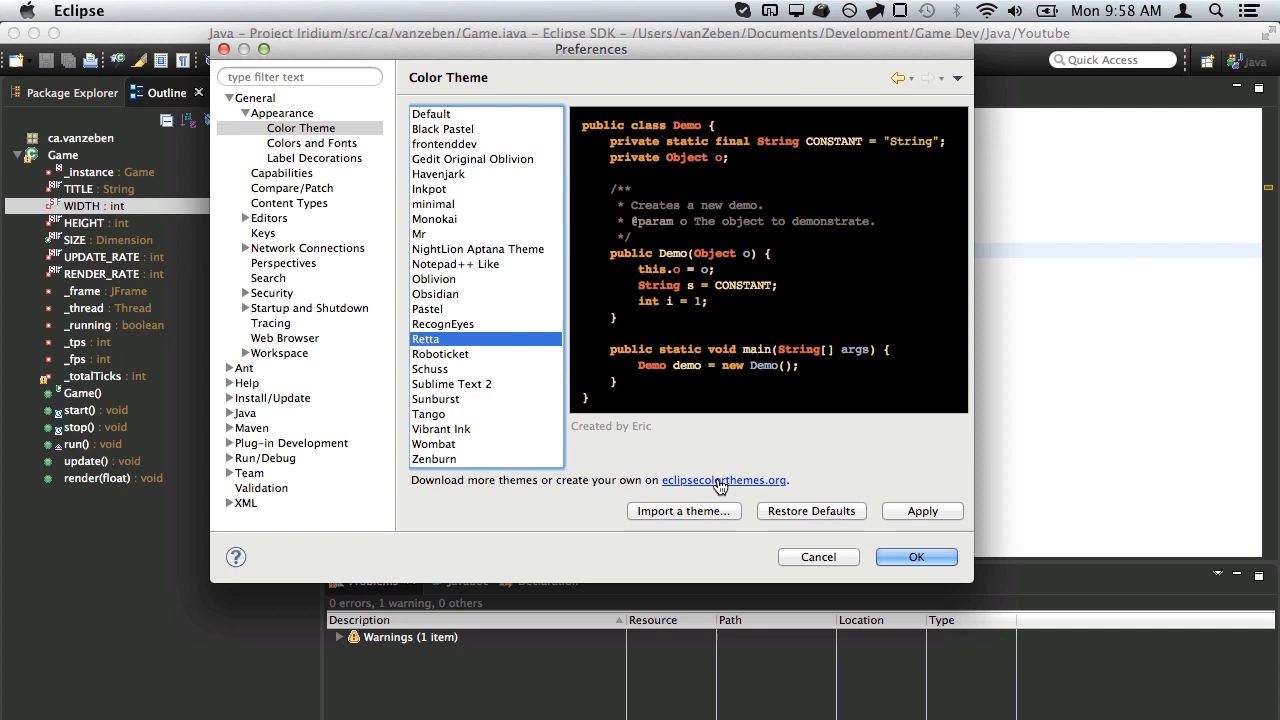
{"action": "left_click", "coordinate": [434, 444]}
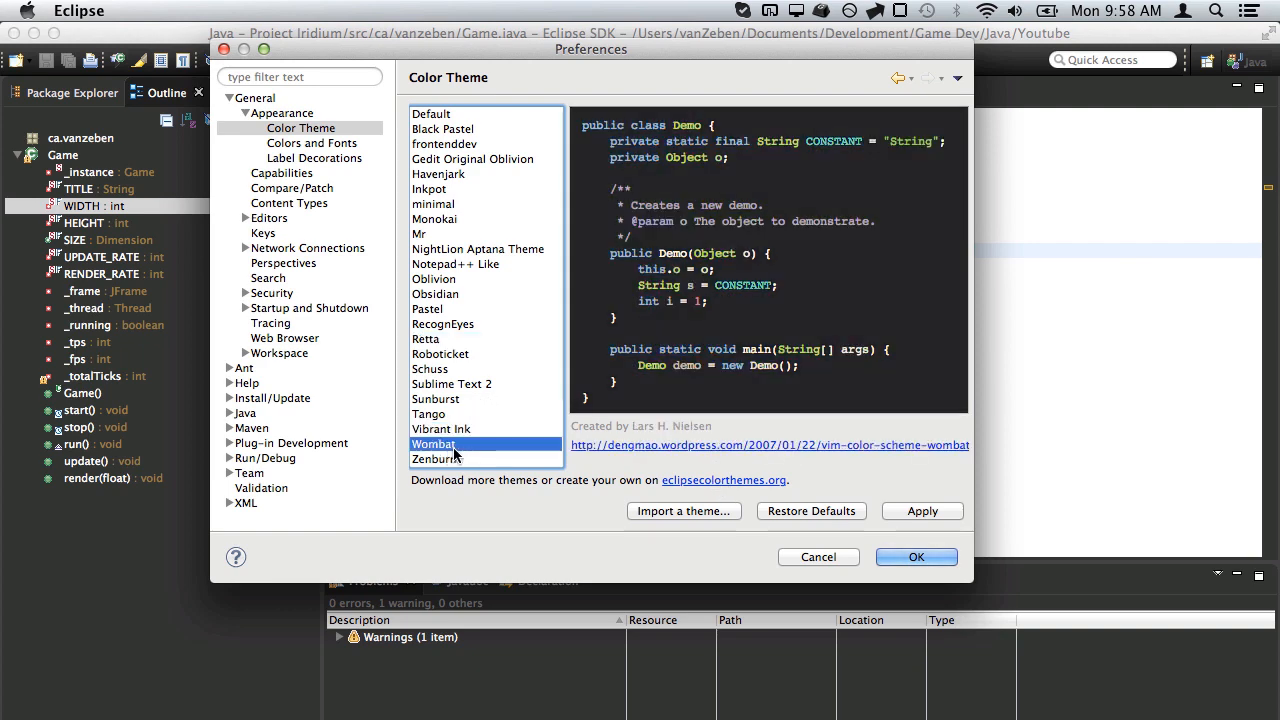
Confirm the Wombat choice, agree to reopen editors and return to Game.java.
{"action": "left_click", "coordinate": [914, 556]}
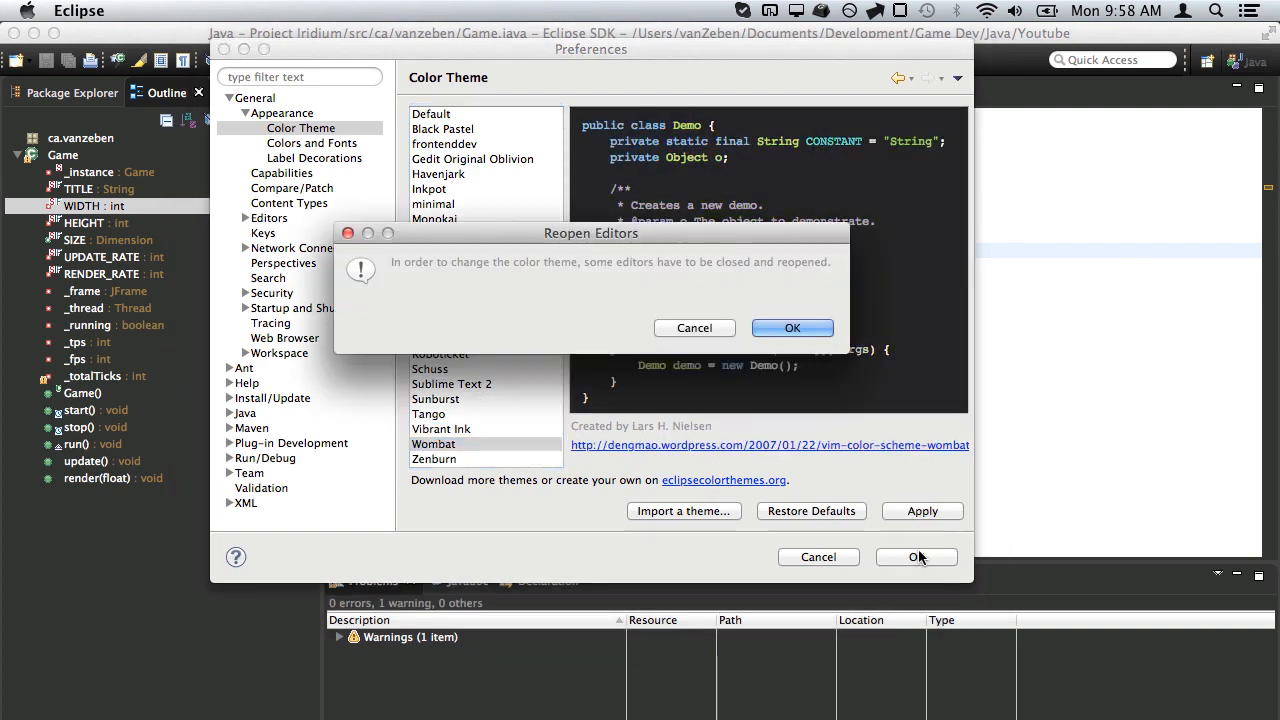
{"action": "left_click", "coordinate": [792, 328]}
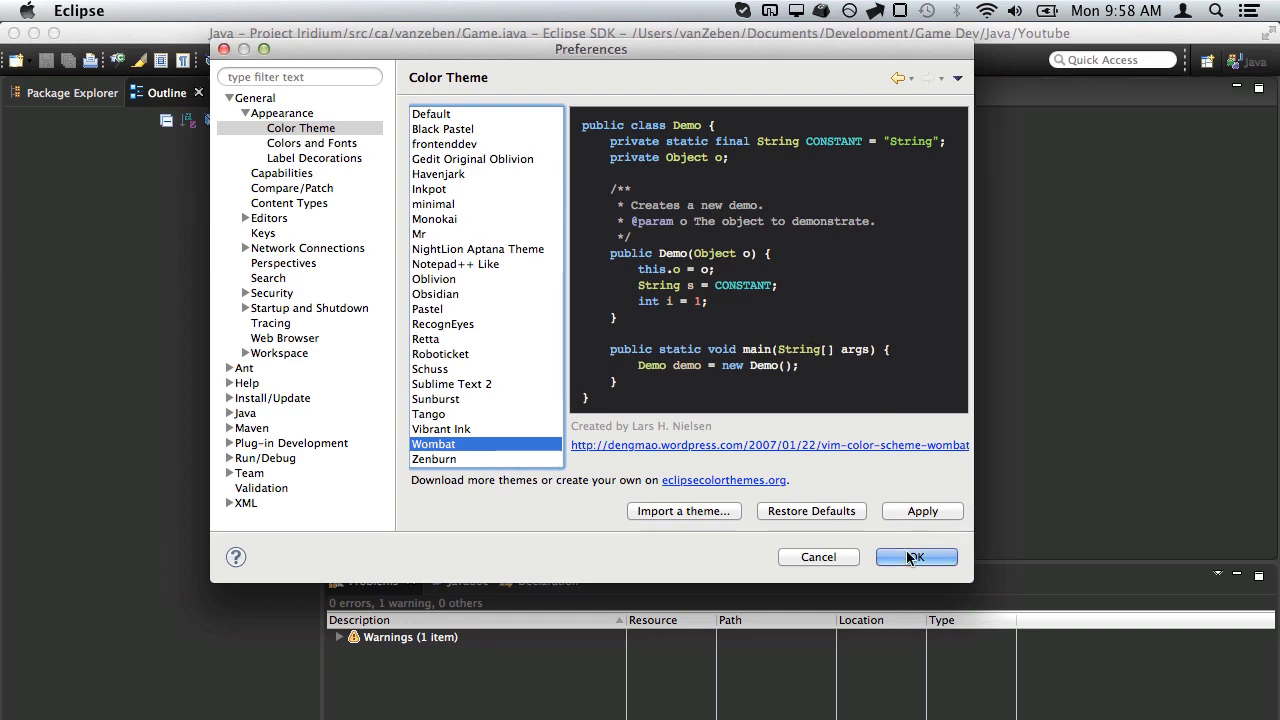
{"action": "left_click", "coordinate": [916, 556]}
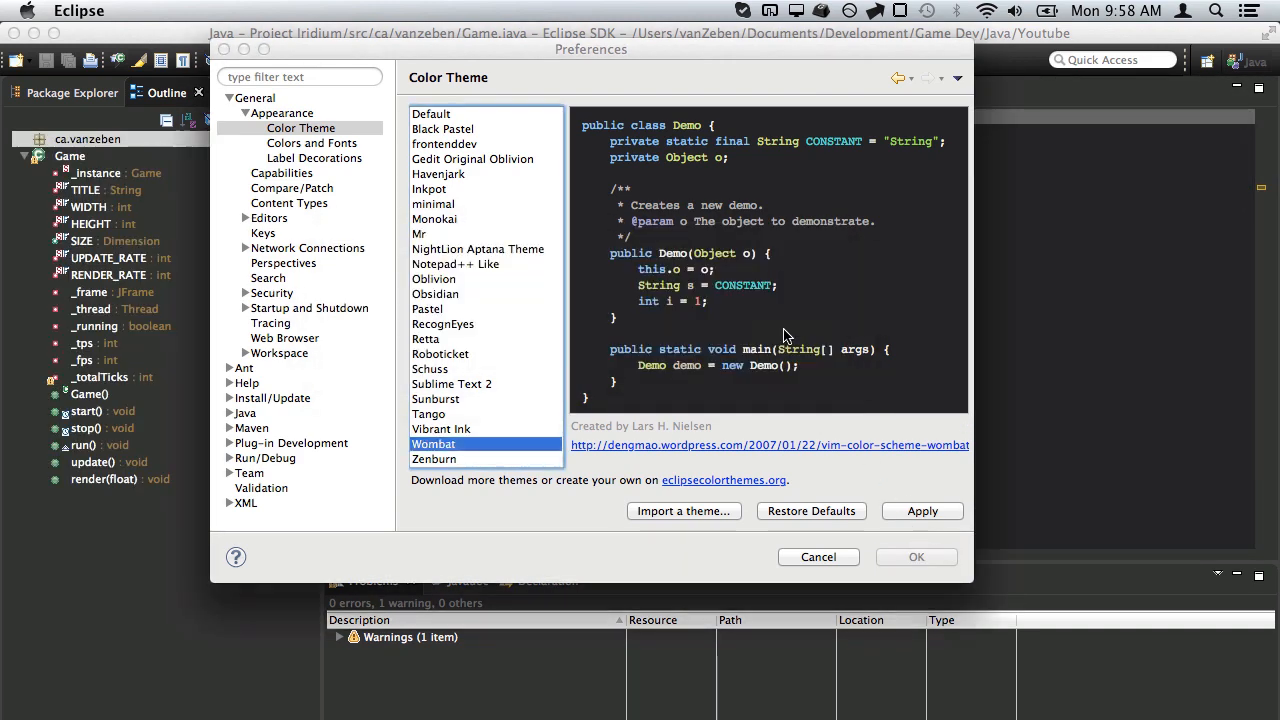
{"action": "left_click", "coordinate": [916, 556]}
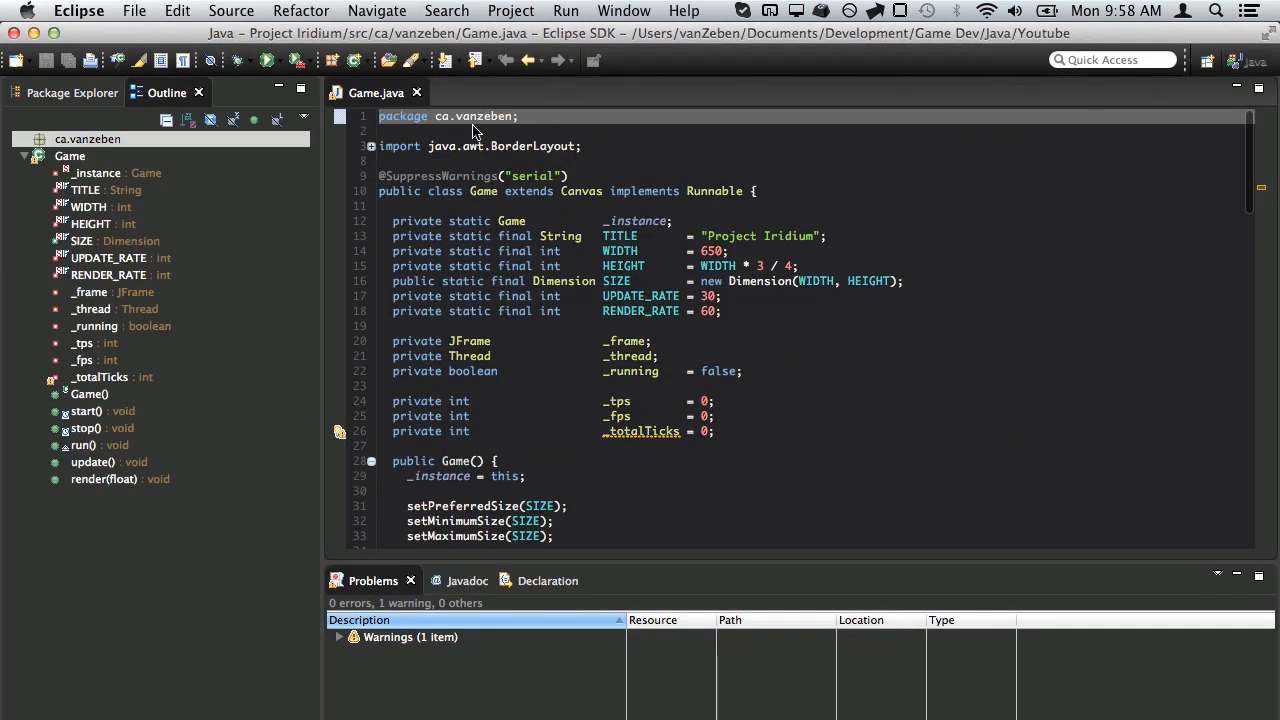